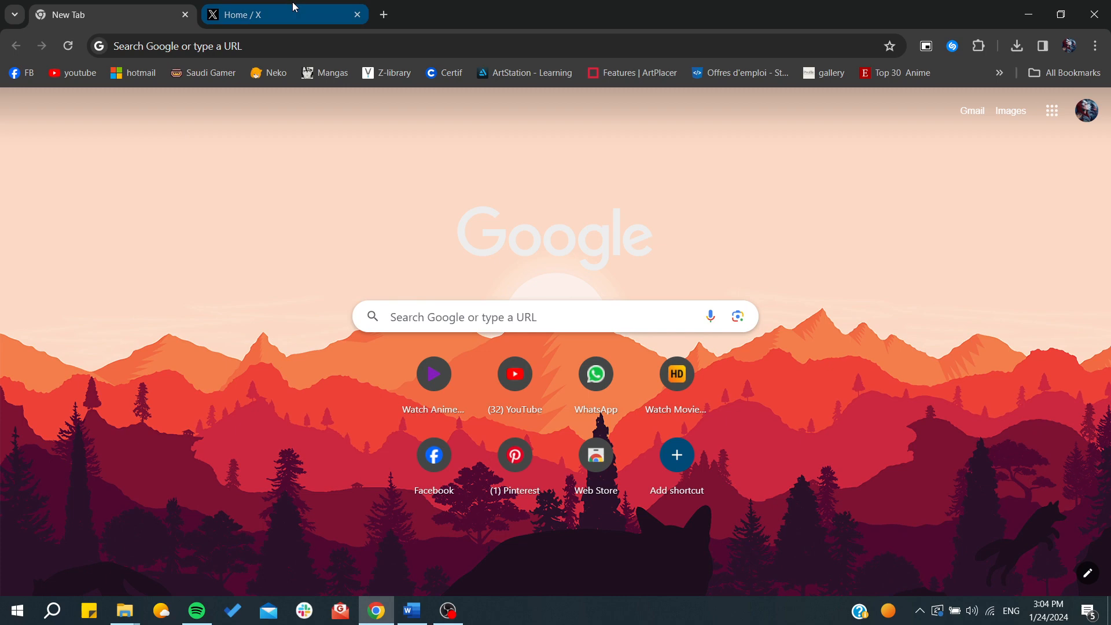
- Switch to the 'Home / X' tab to bring up the signed-in X home feed
{"action": "left_click", "coordinate": [283, 14]}
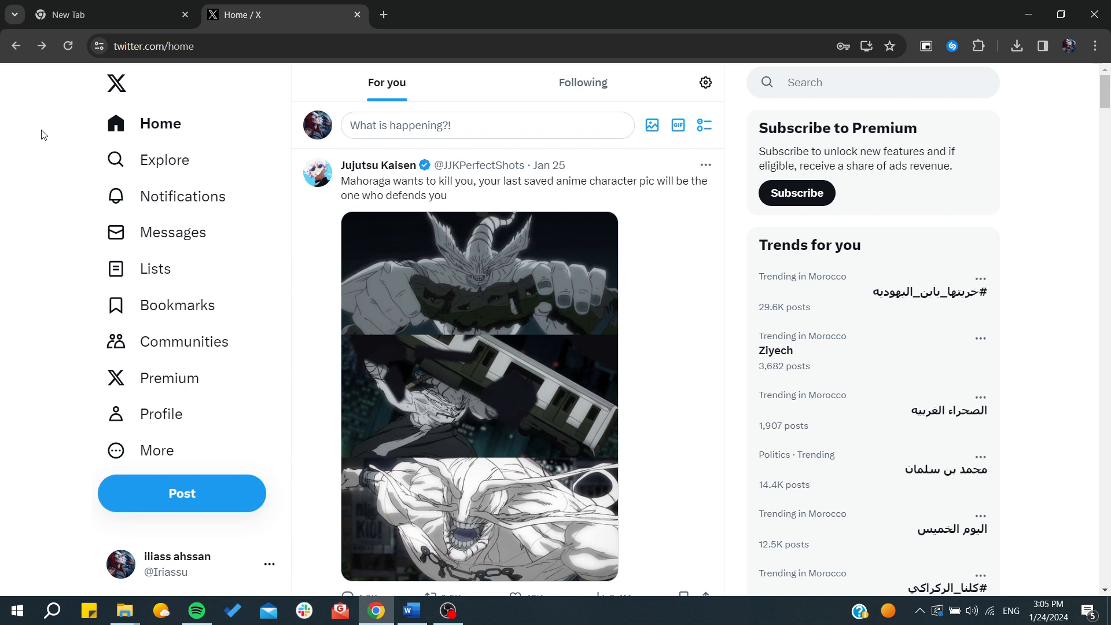
{"action": "mouse_move", "coordinate": [77, 114]}
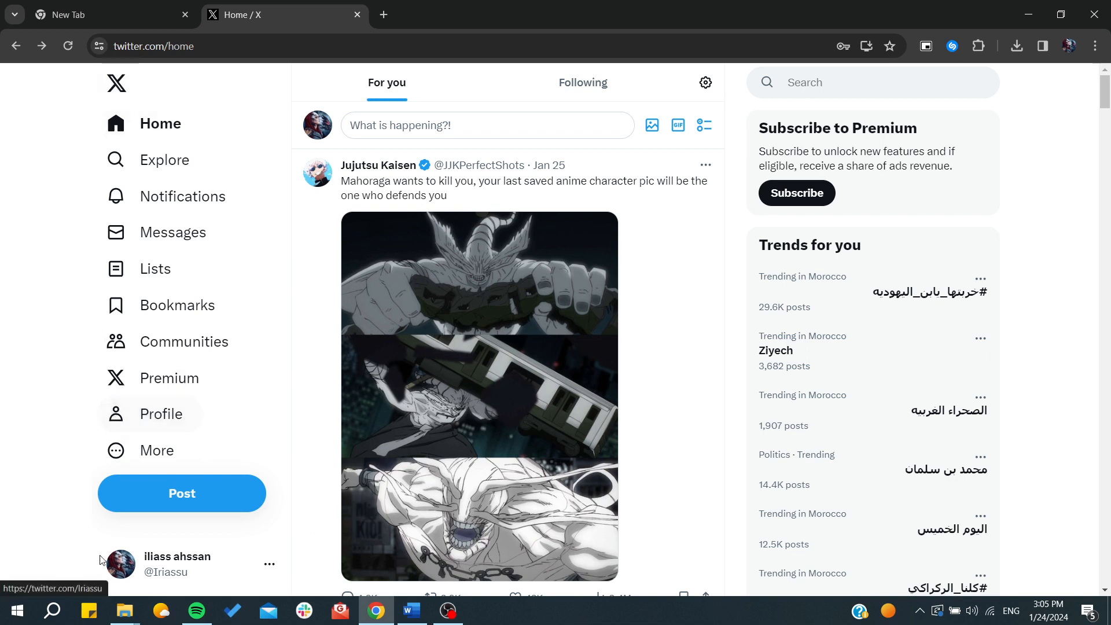
{"action": "mouse_move", "coordinate": [216, 562]}
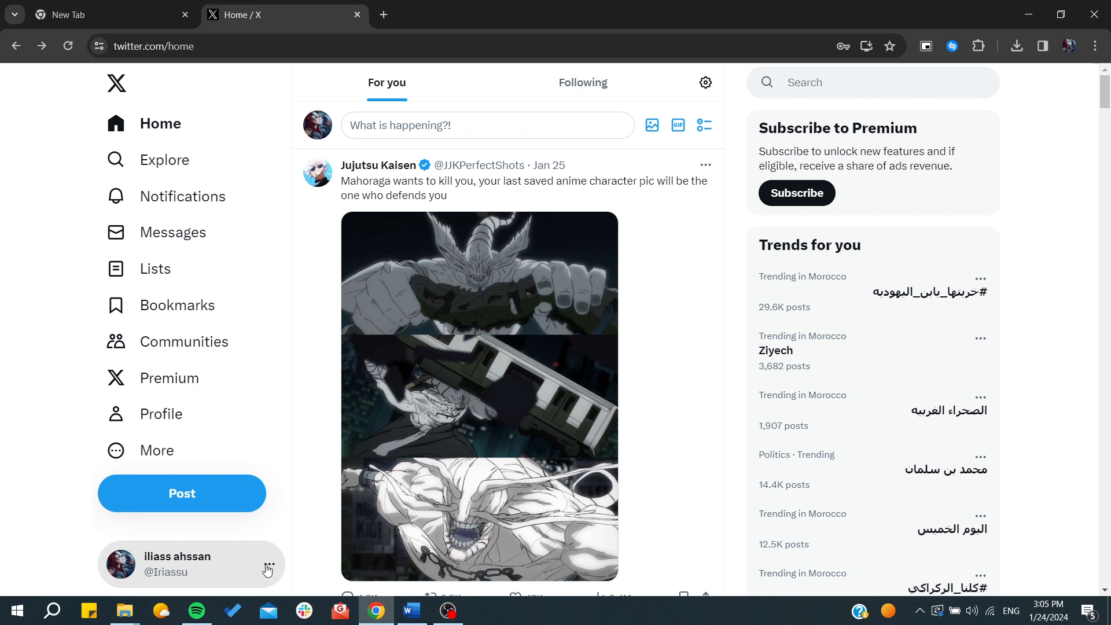
{"action": "mouse_move", "coordinate": [270, 570]}
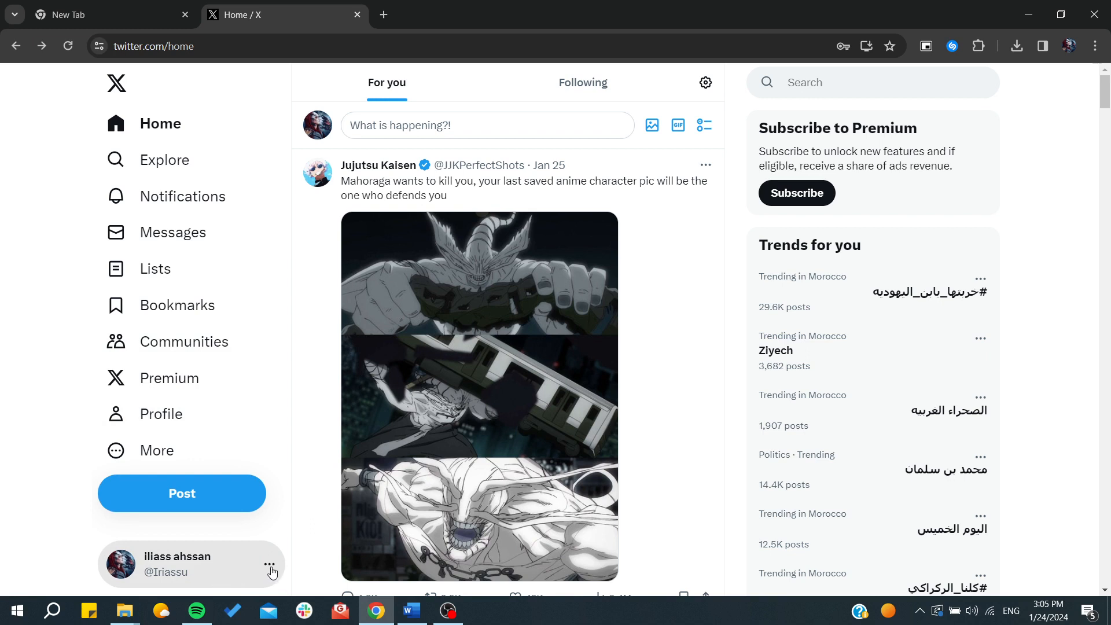
- From the signed-in account's ••• menu, choose 'Add an existing account'
{"action": "left_click", "coordinate": [270, 568]}
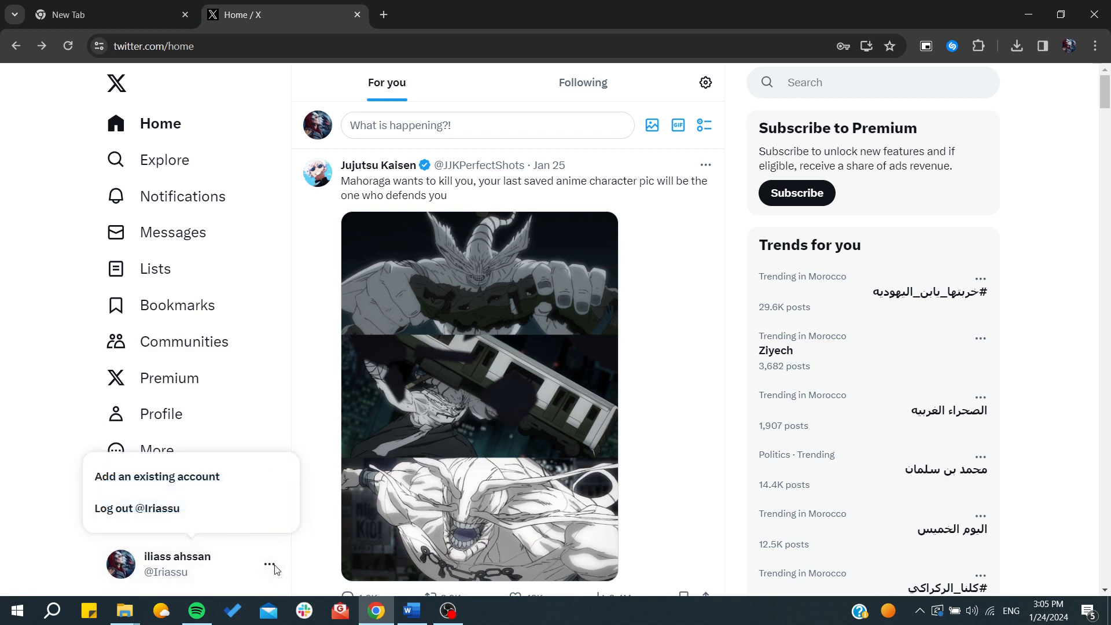
{"action": "mouse_move", "coordinate": [136, 508]}
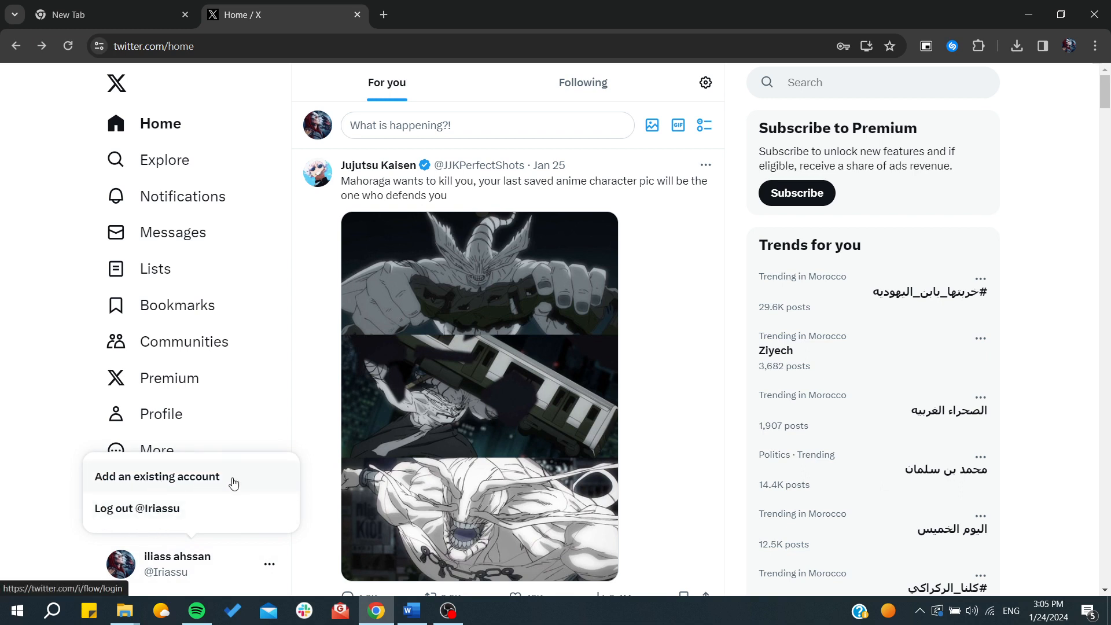
{"action": "mouse_move", "coordinate": [116, 406]}
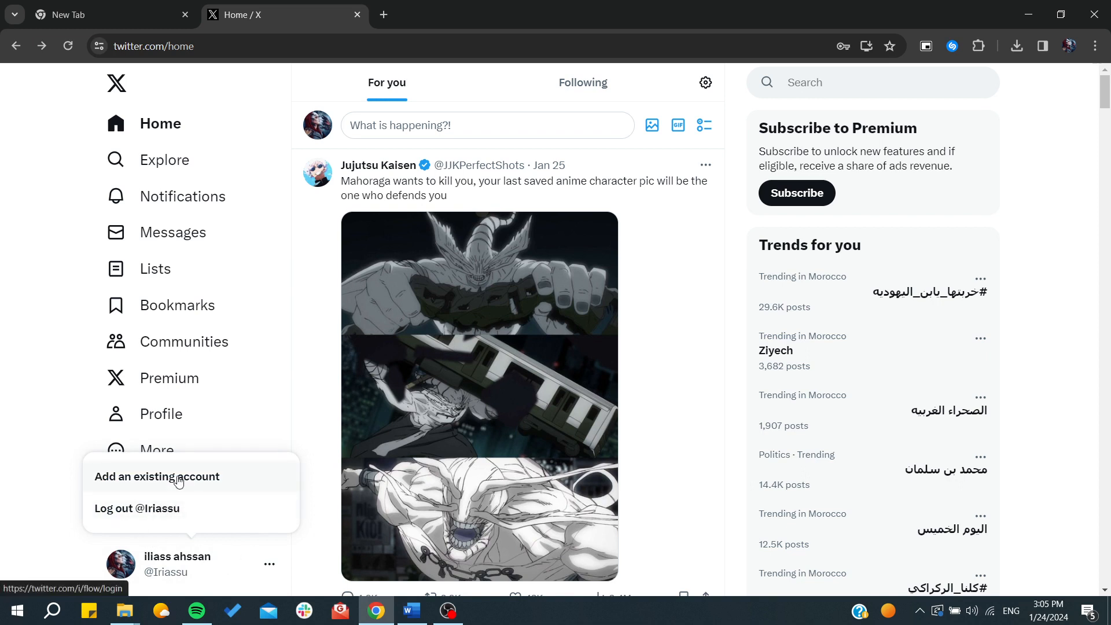
{"action": "left_click", "coordinate": [156, 476]}
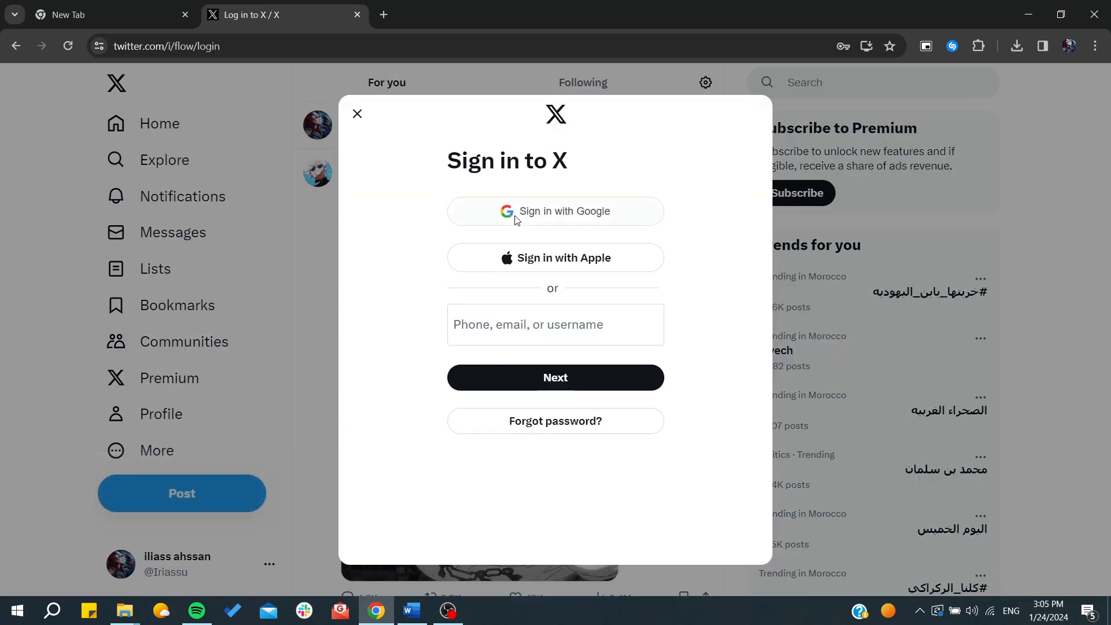
{"action": "type", "text": "@ilo951"}
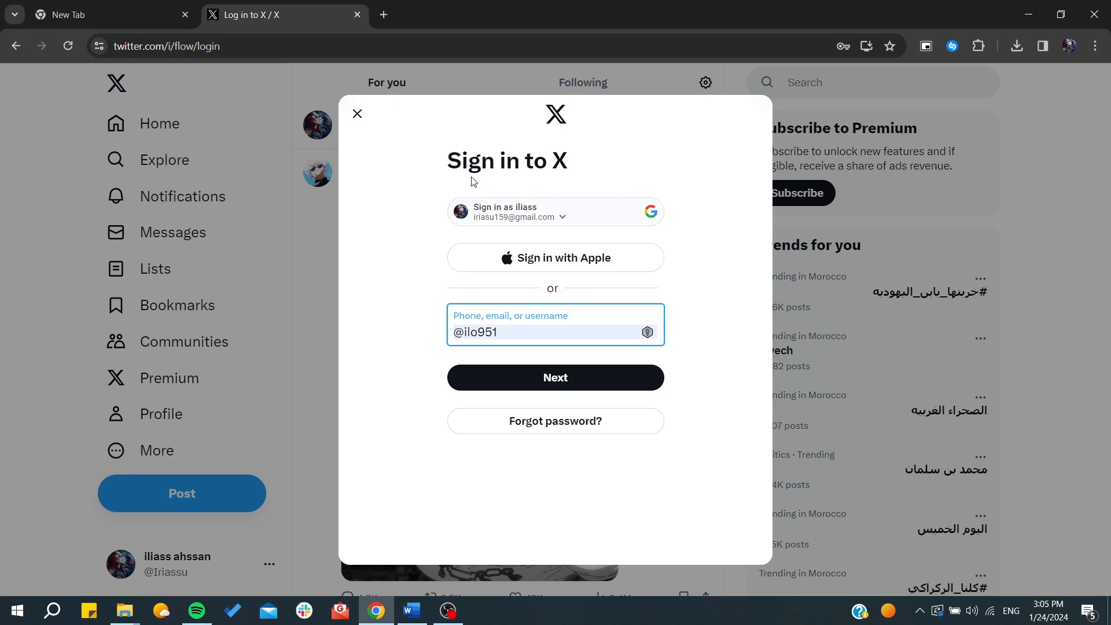
{"action": "mouse_move", "coordinate": [434, 358]}
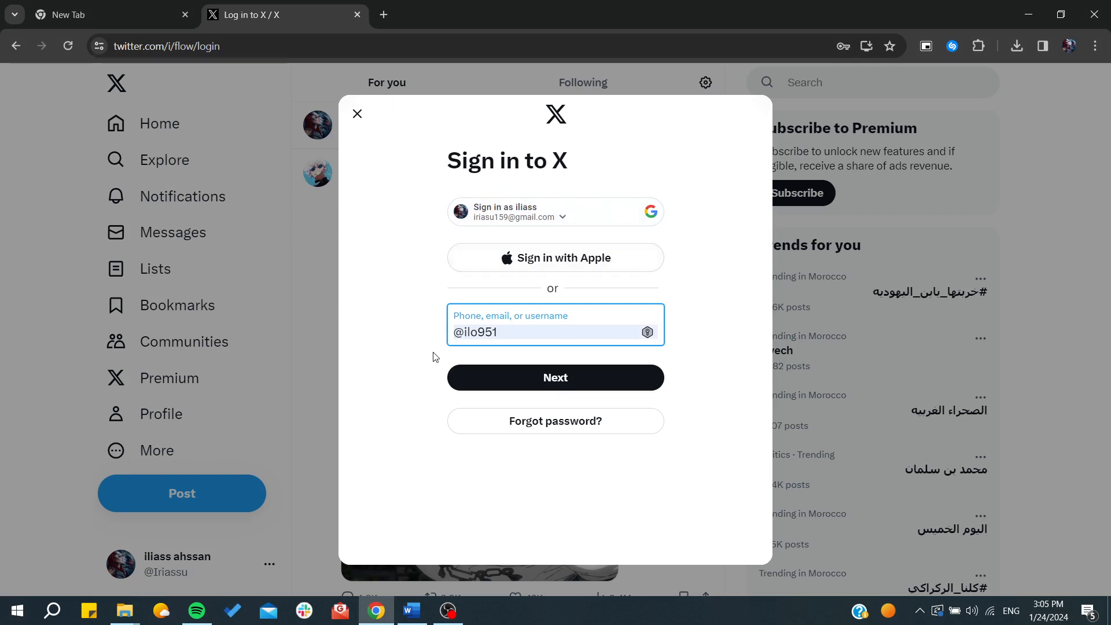
{"action": "left_click", "coordinate": [554, 332]}
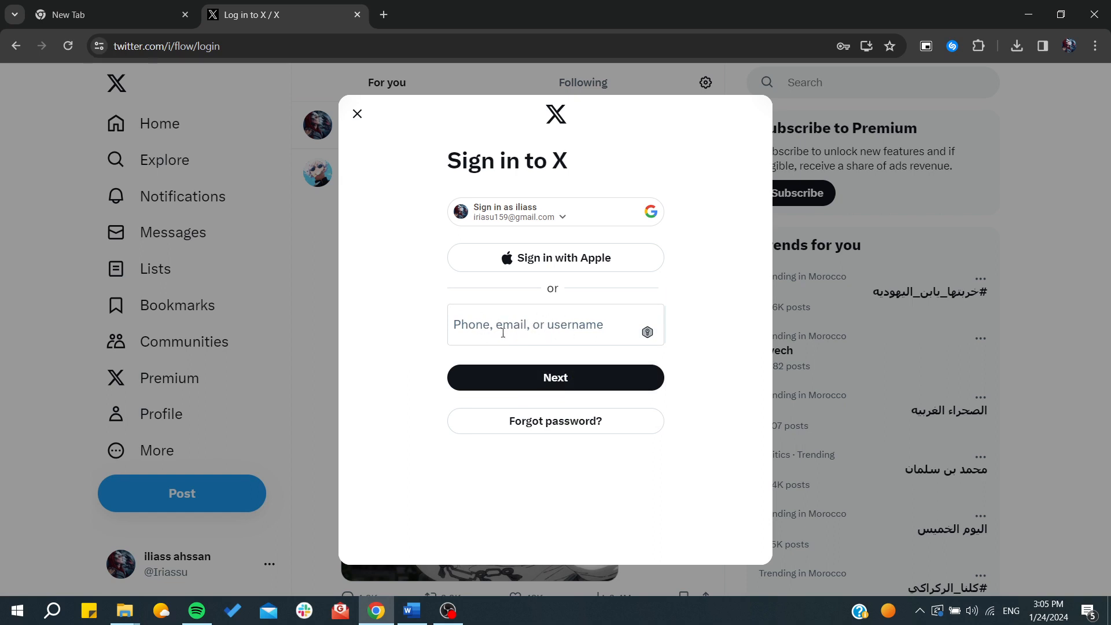
{"action": "mouse_move", "coordinate": [504, 354]}
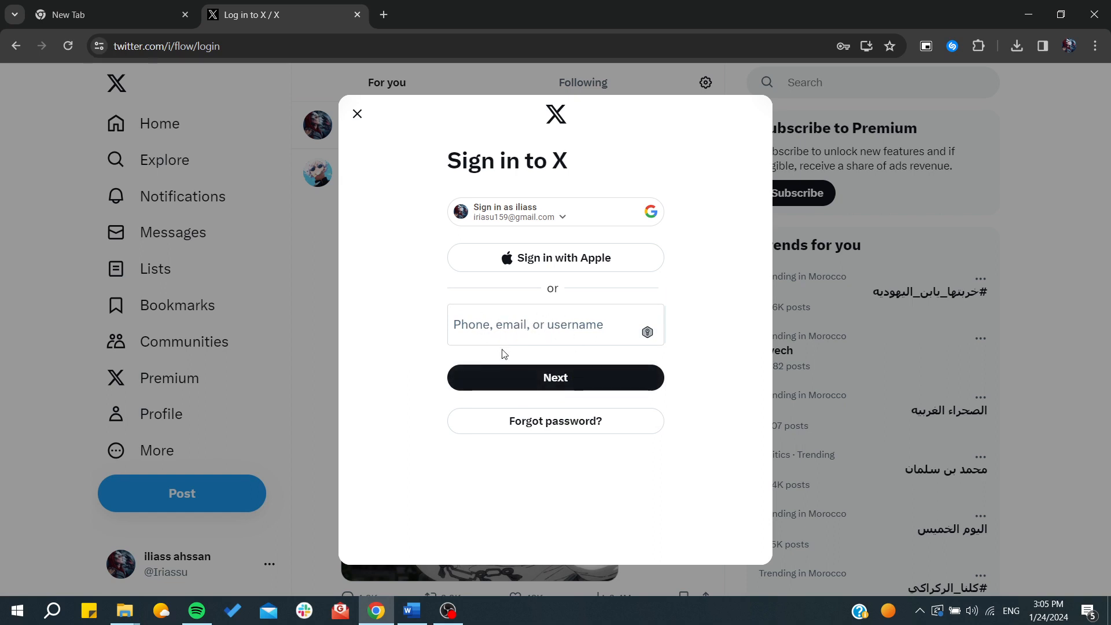
{"action": "left_click", "coordinate": [555, 324]}
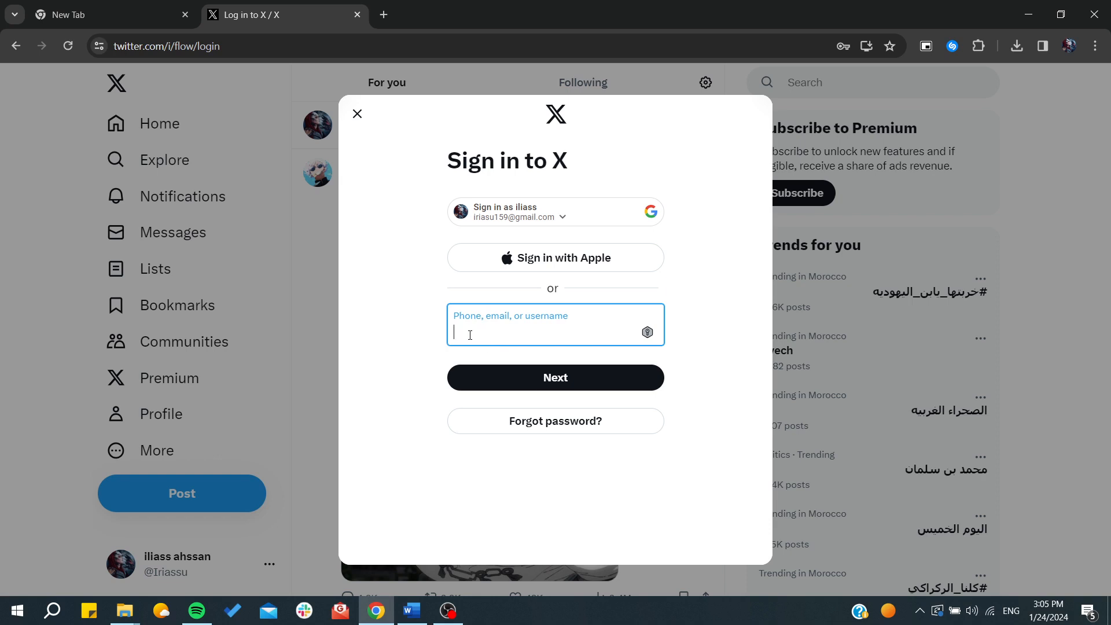
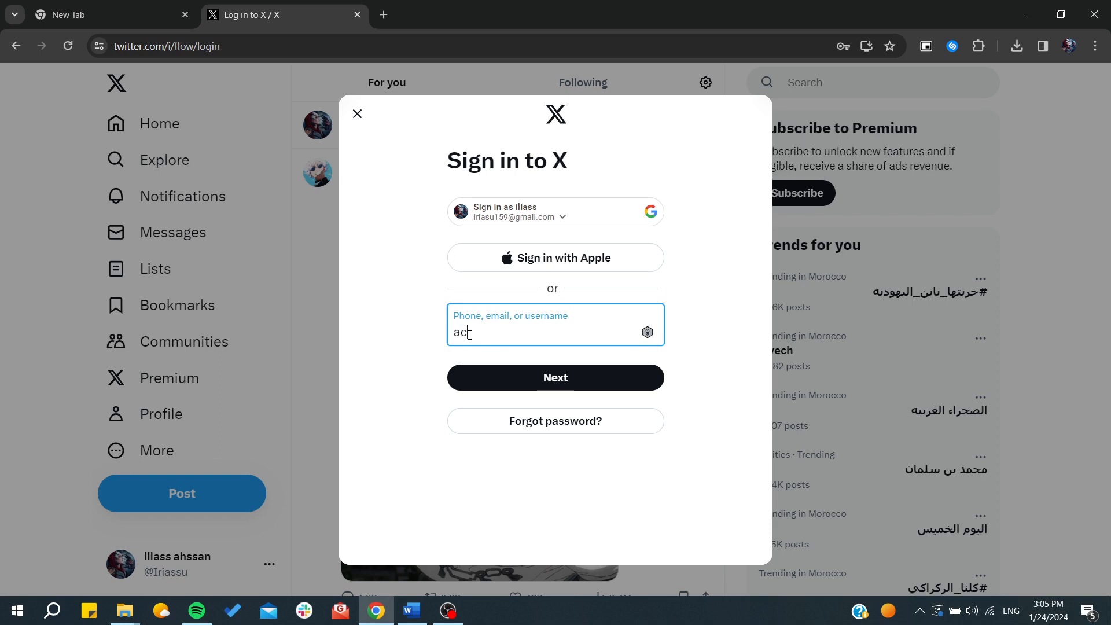
{"action": "left_click", "coordinate": [554, 378]}
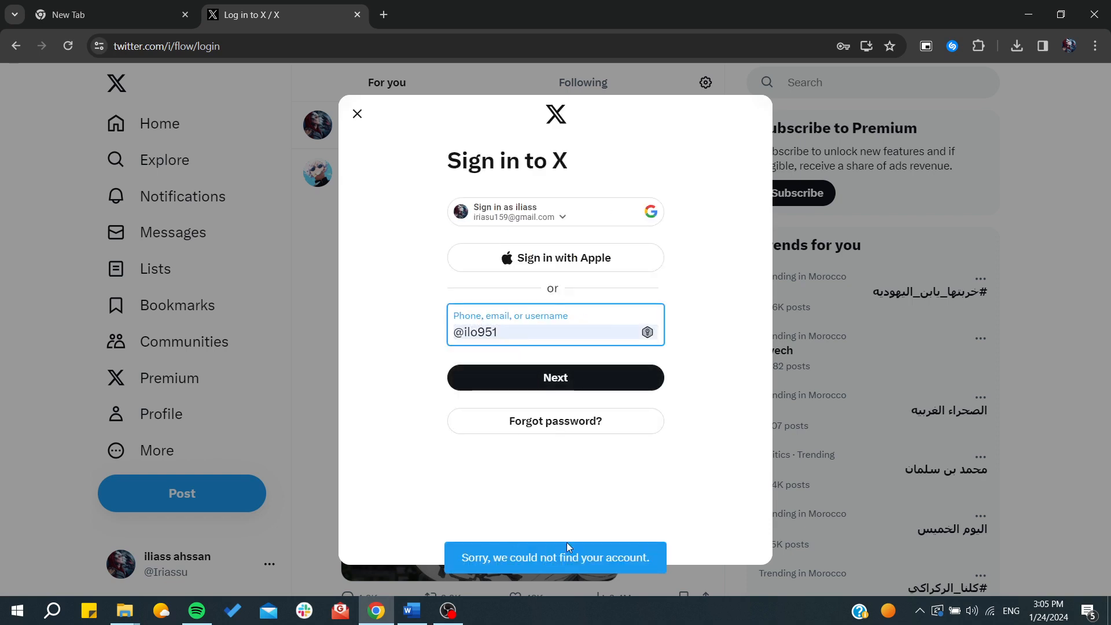
{"action": "left_click", "coordinate": [554, 377]}
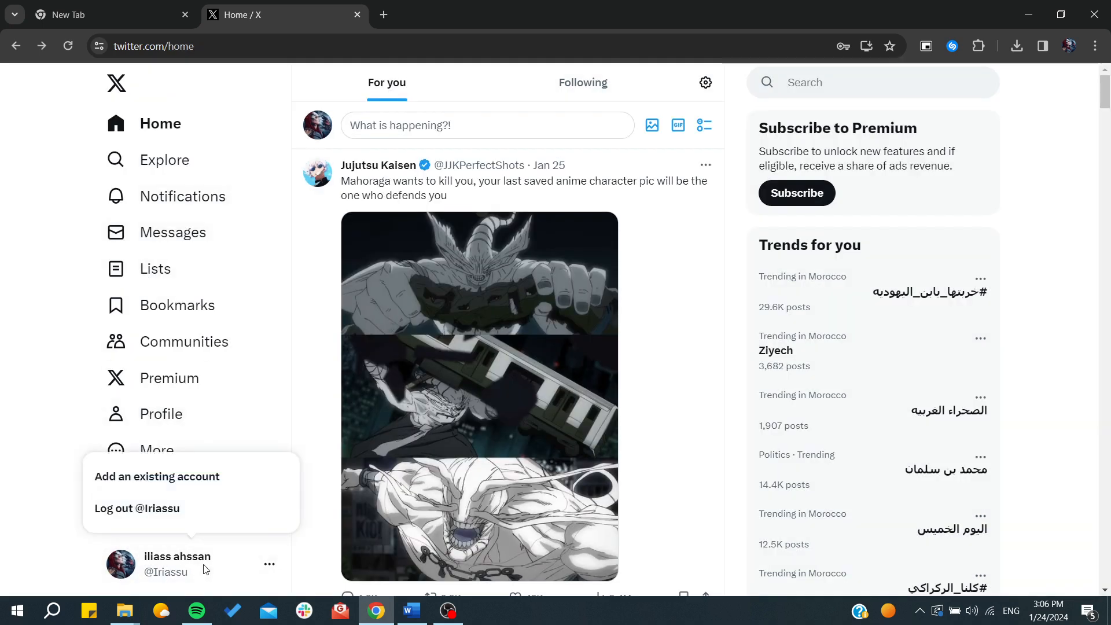
- Dismiss the failed sign-in, returning to the home feed with the account menu open
{"action": "left_click", "coordinate": [204, 569]}
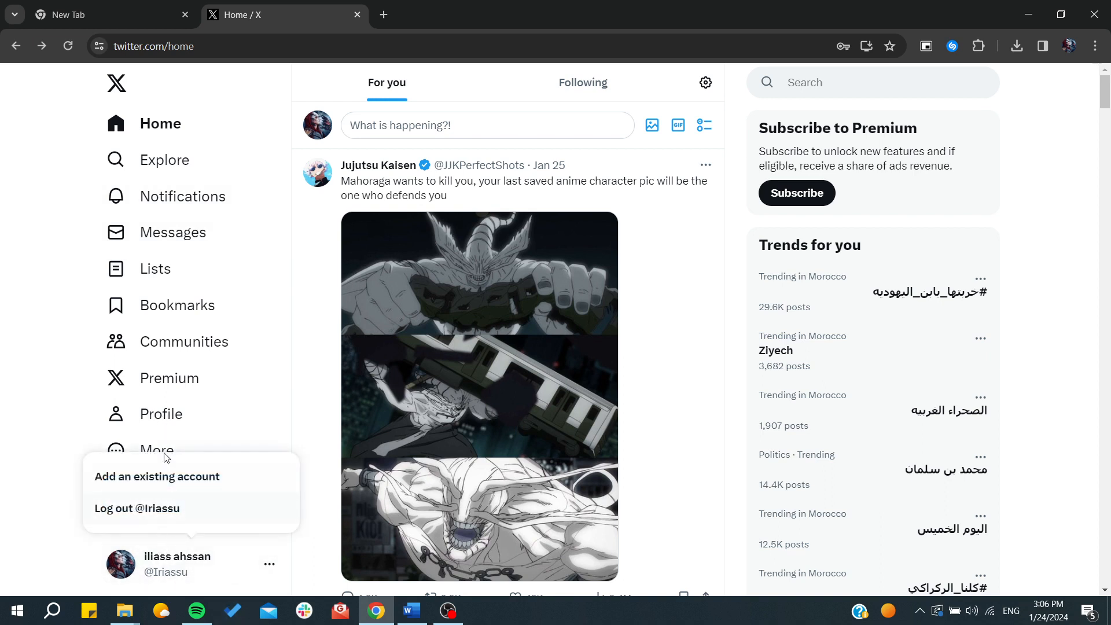
{"action": "mouse_move", "coordinate": [164, 455]}
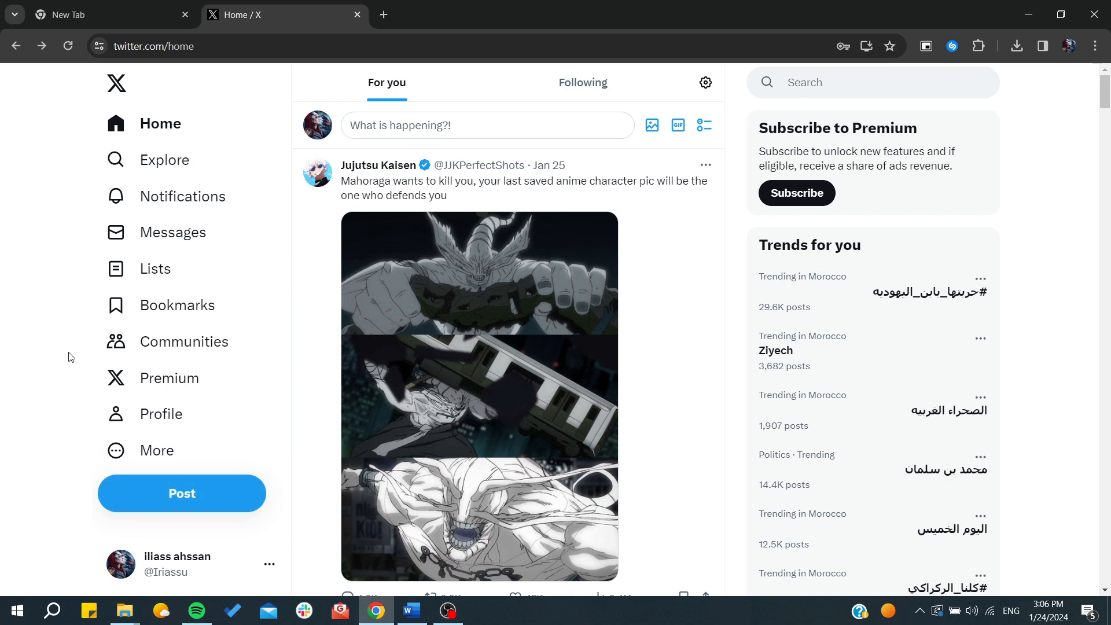
{"action": "mouse_move", "coordinate": [58, 504]}
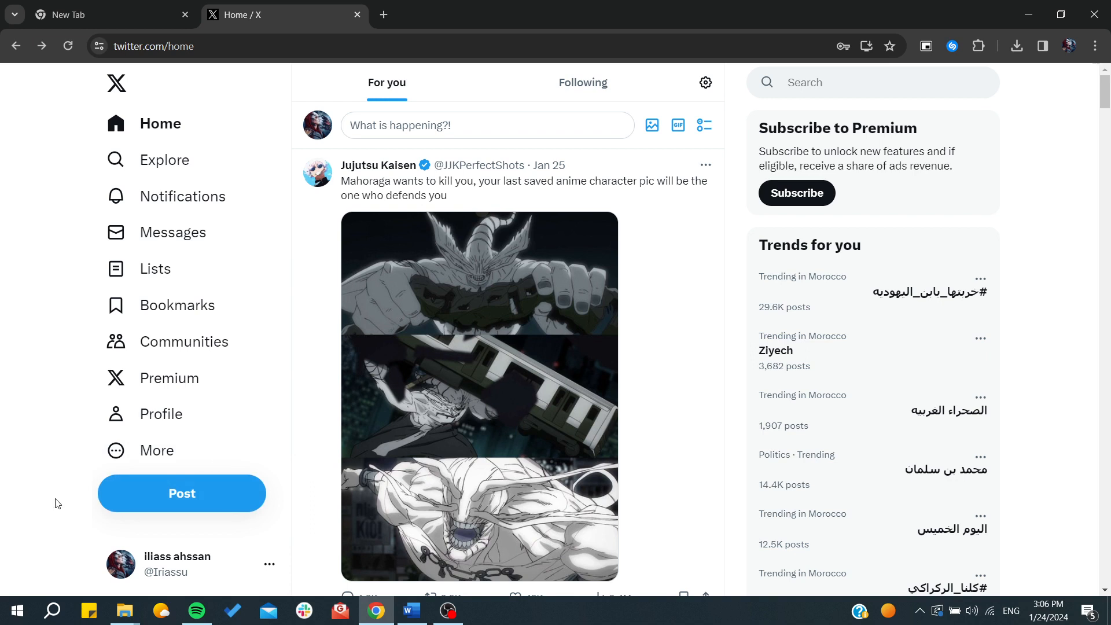